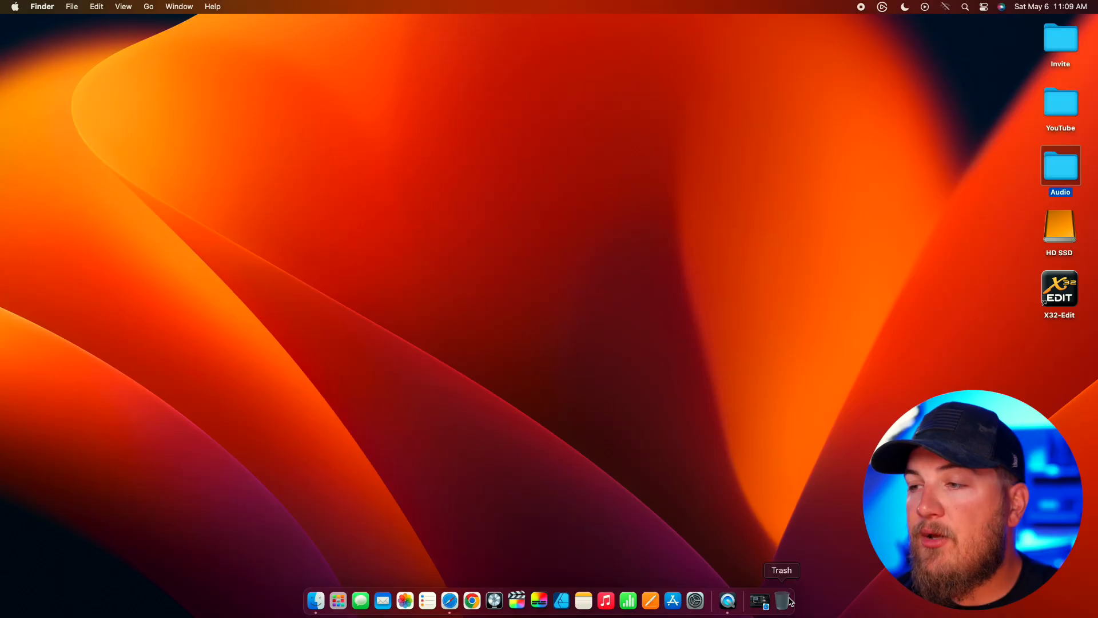
mouse_move(1061, 377)
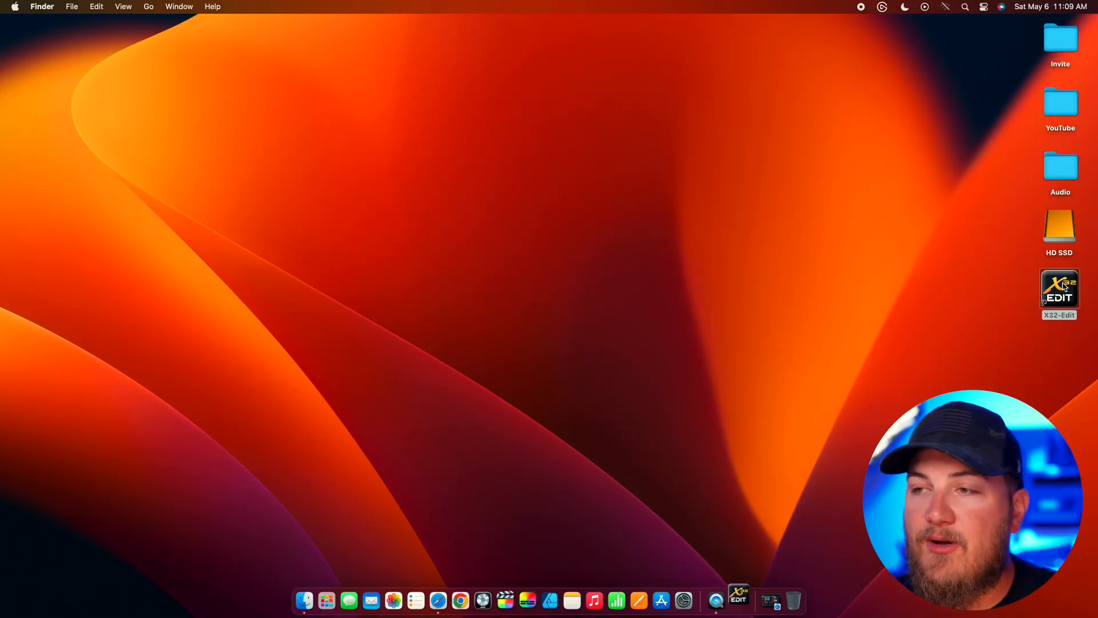
Launch X32-Edit and show the Setup connection page, which finds no mixers
double_click(1059, 287)
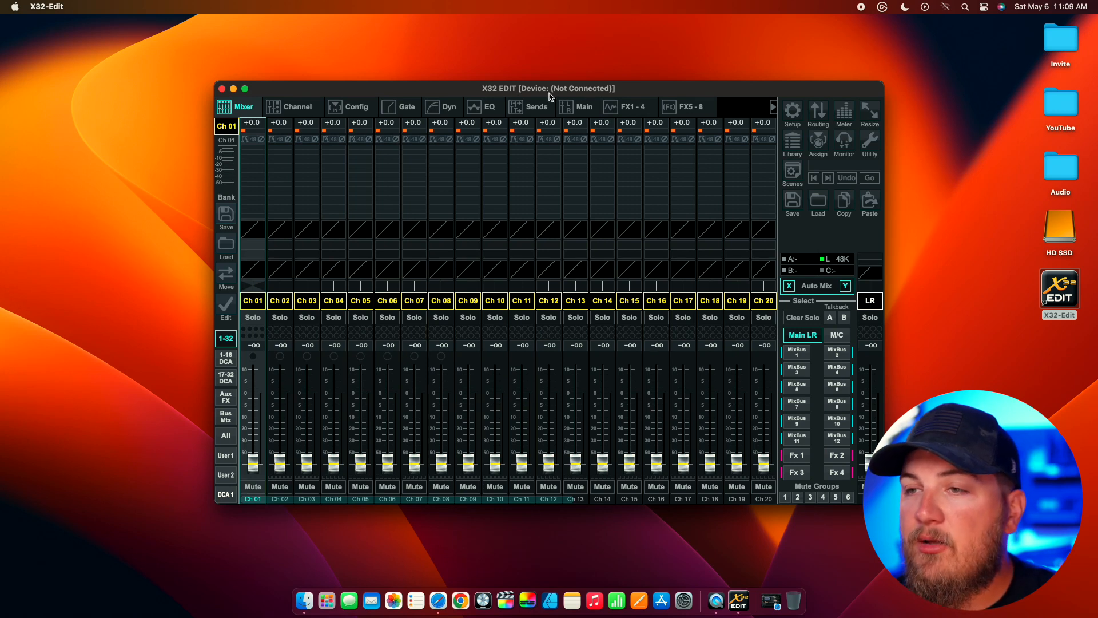
mouse_move(558, 98)
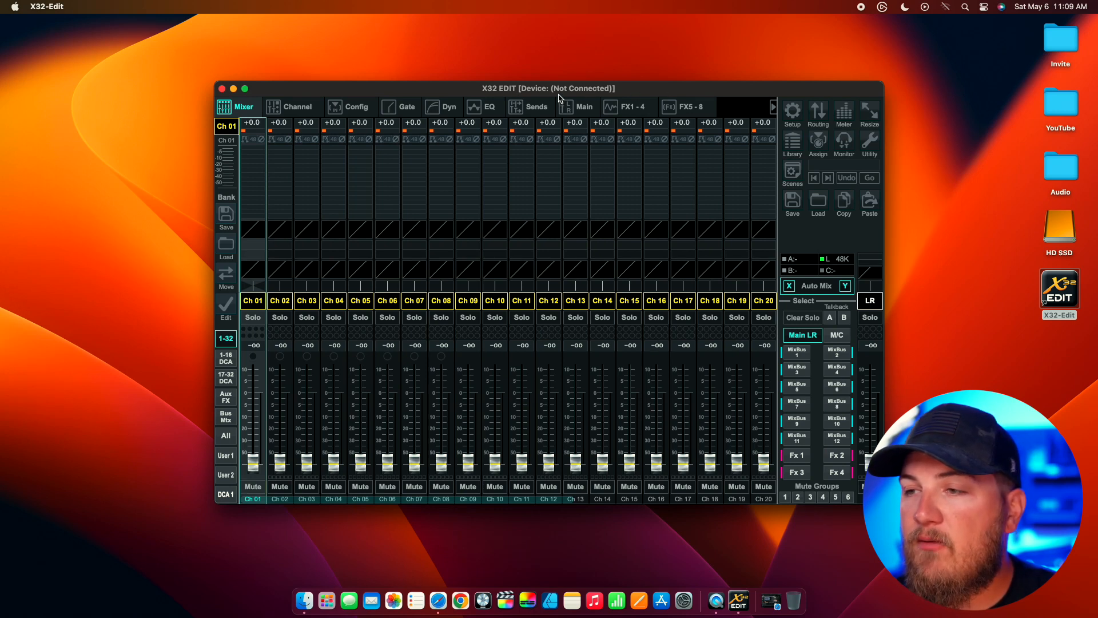
left_click(792, 111)
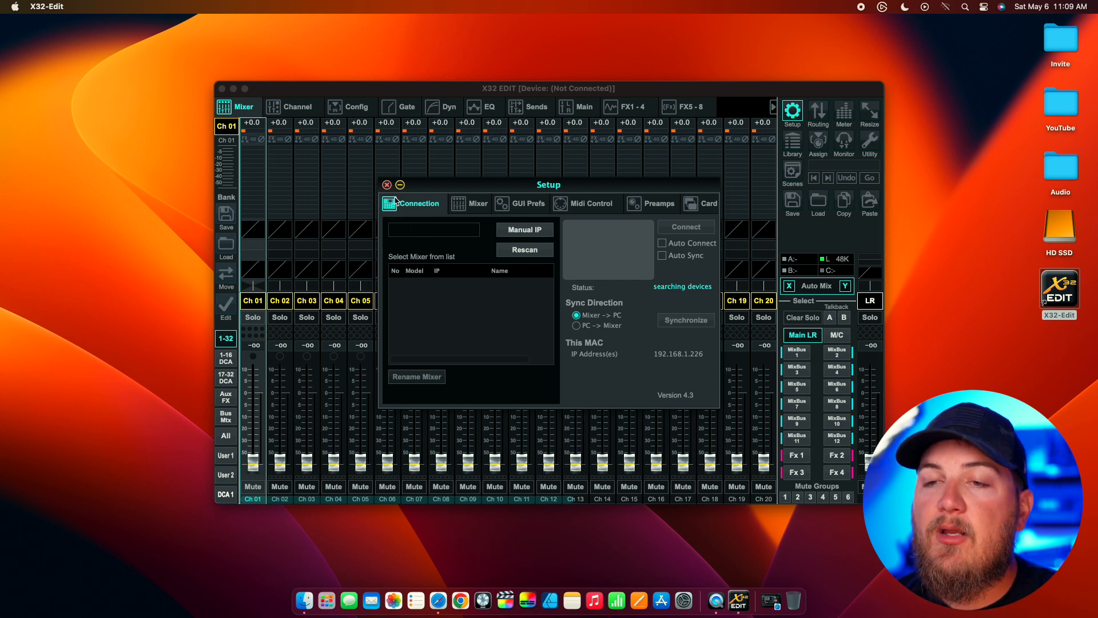
Name channel 1 'Kick Drum' and show its Channel overview page
left_click(387, 184)
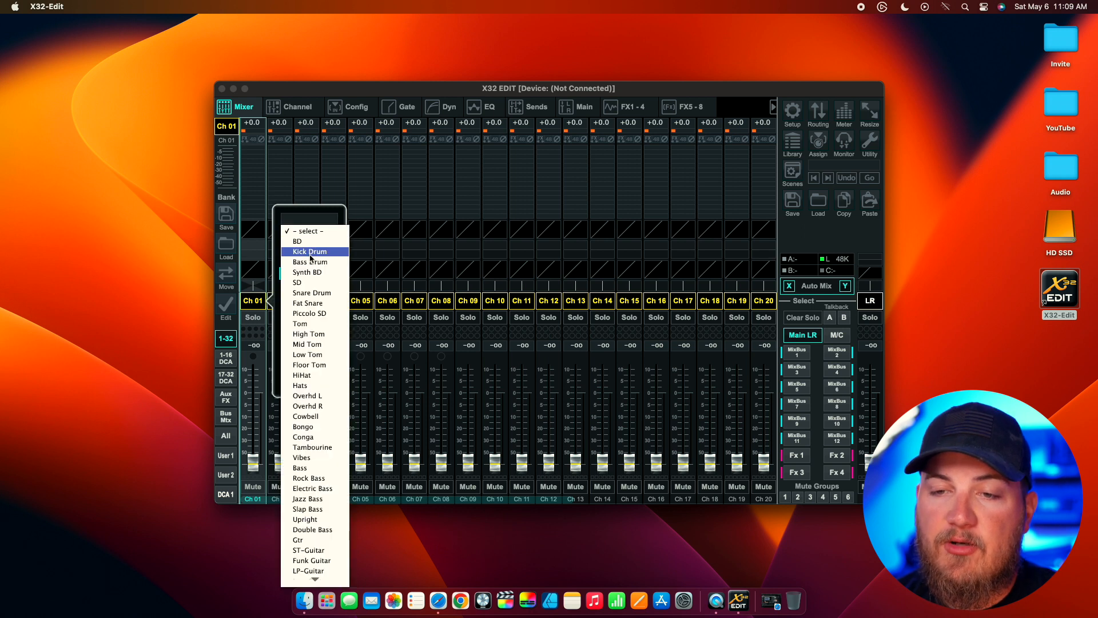
left_click(309, 252)
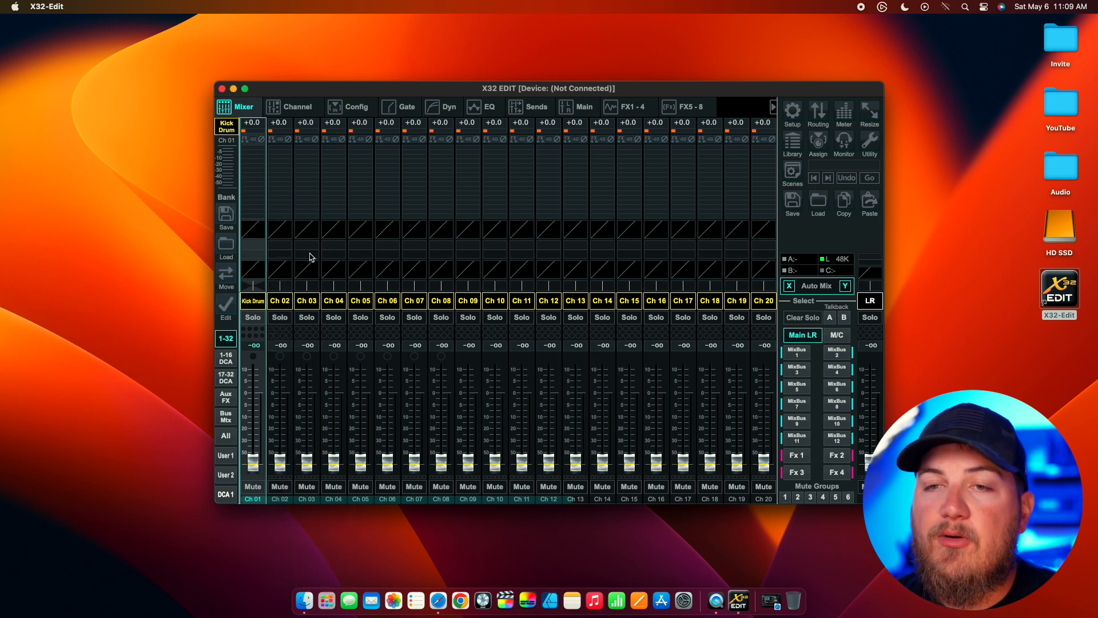
left_click(297, 107)
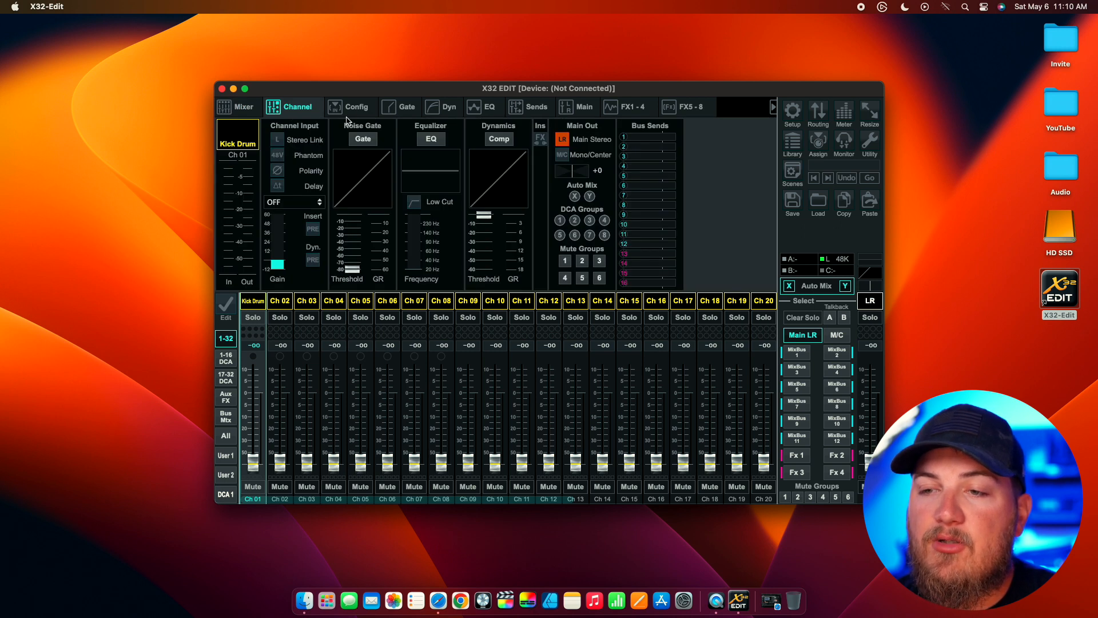
Browse Config, Gate and Dyn tabs, then set Kick Drum's low EQ band to +0.5 dB at 148.3 Hz
left_click(356, 107)
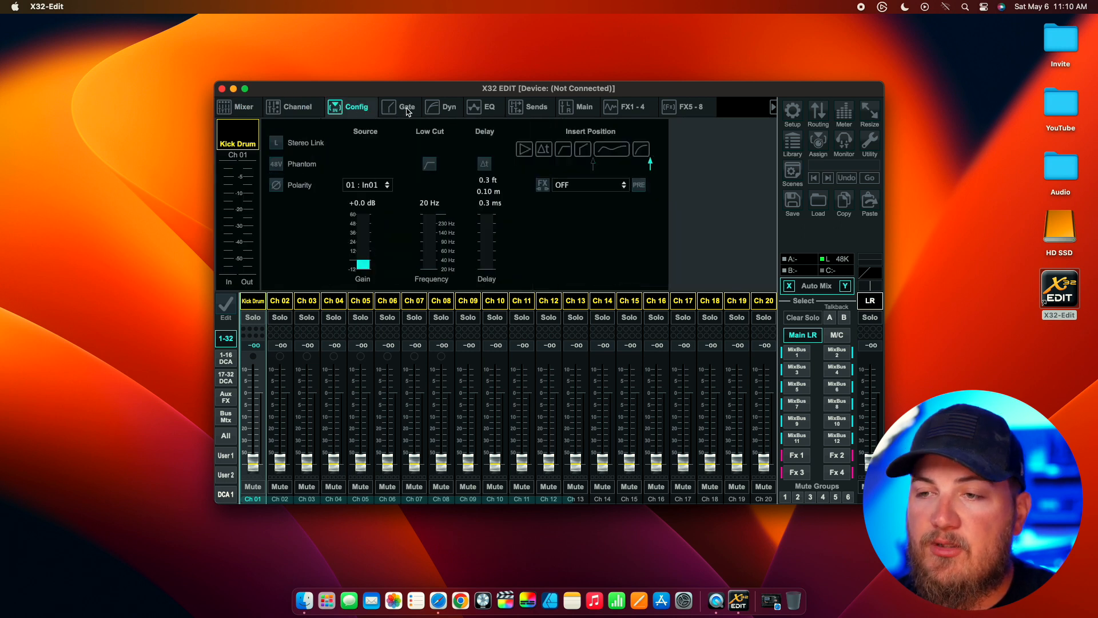
left_click(406, 107)
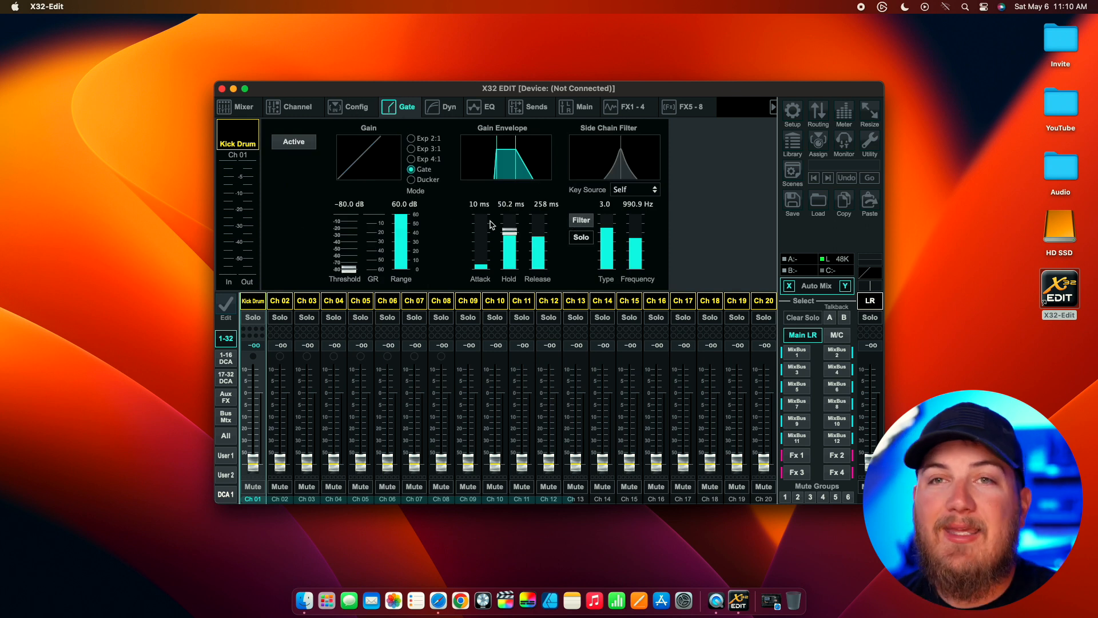
left_click(449, 106)
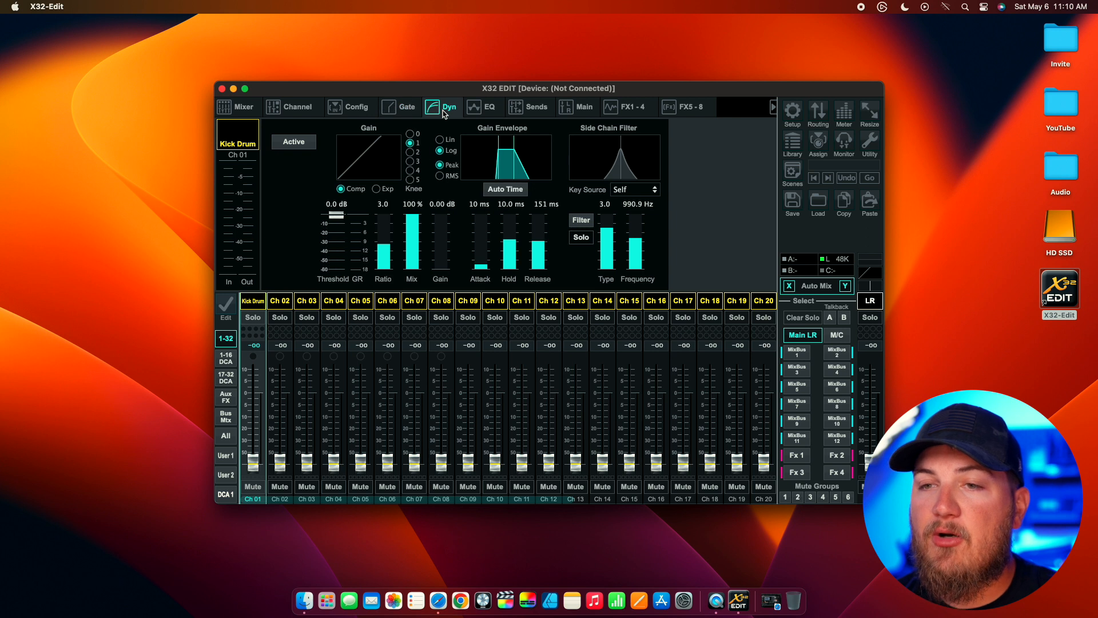
mouse_move(490, 108)
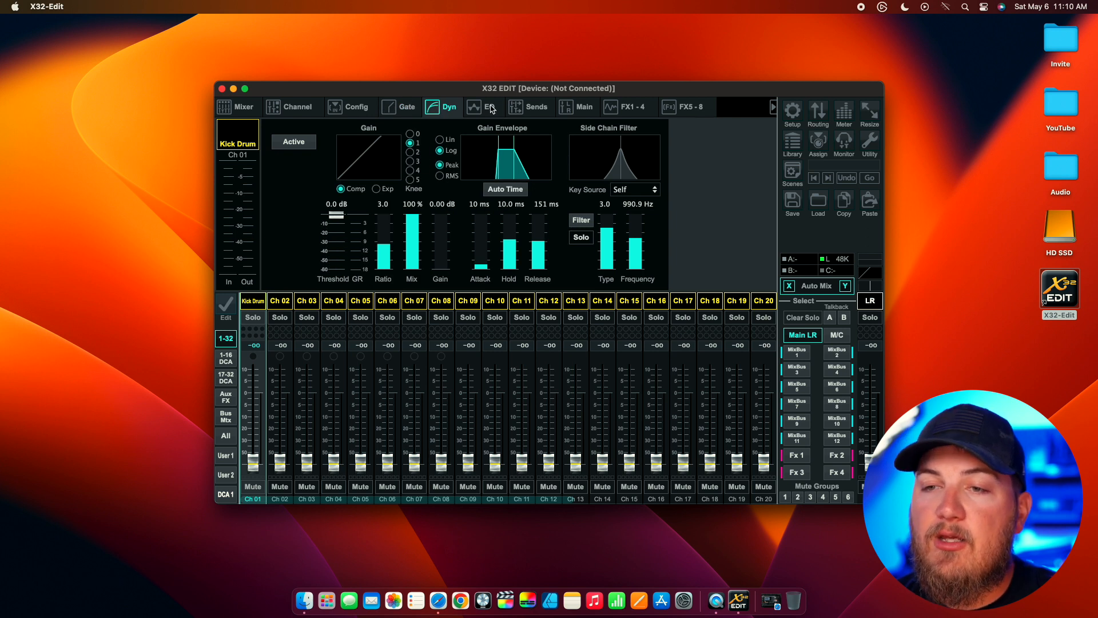
left_click(481, 106)
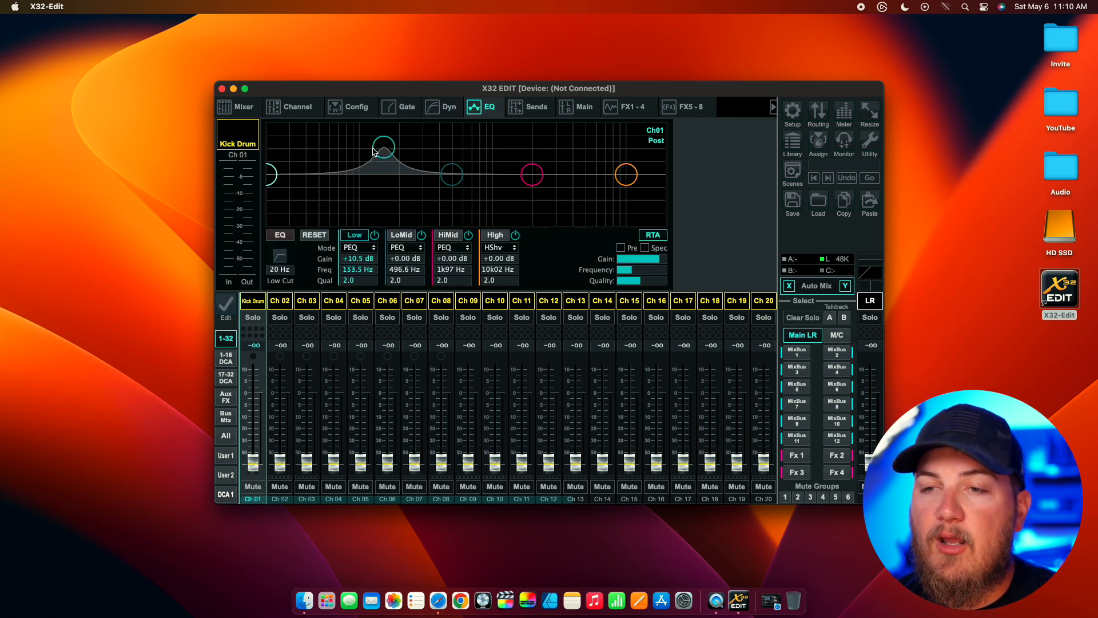
left_click_drag(382, 147, 382, 174)
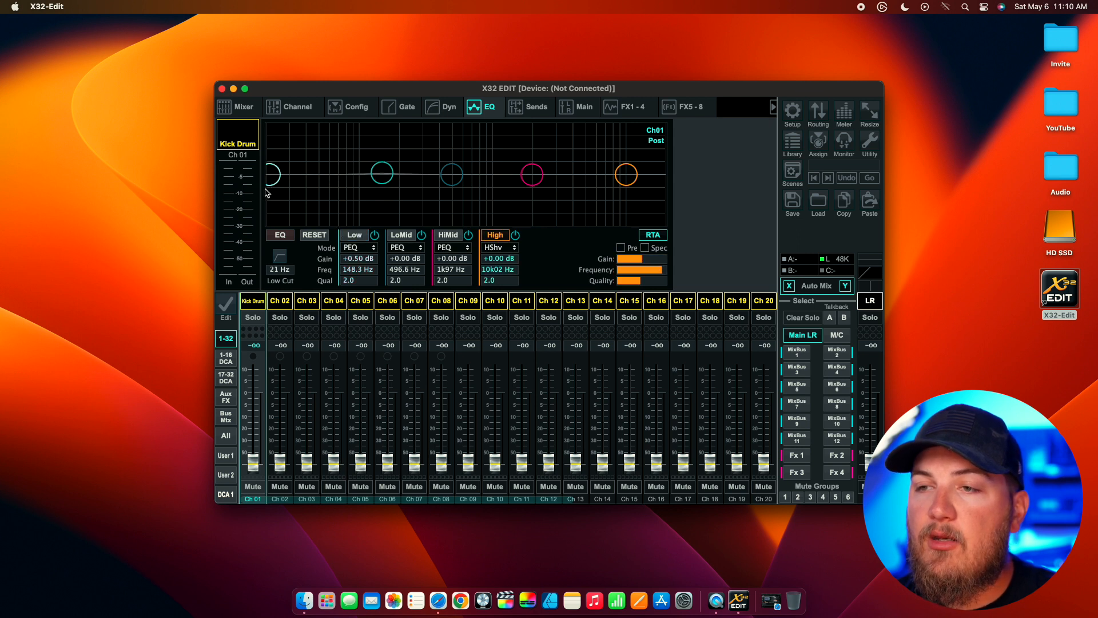
Show the Kick Drum bus sends page, with all sends at minimum
left_click(536, 107)
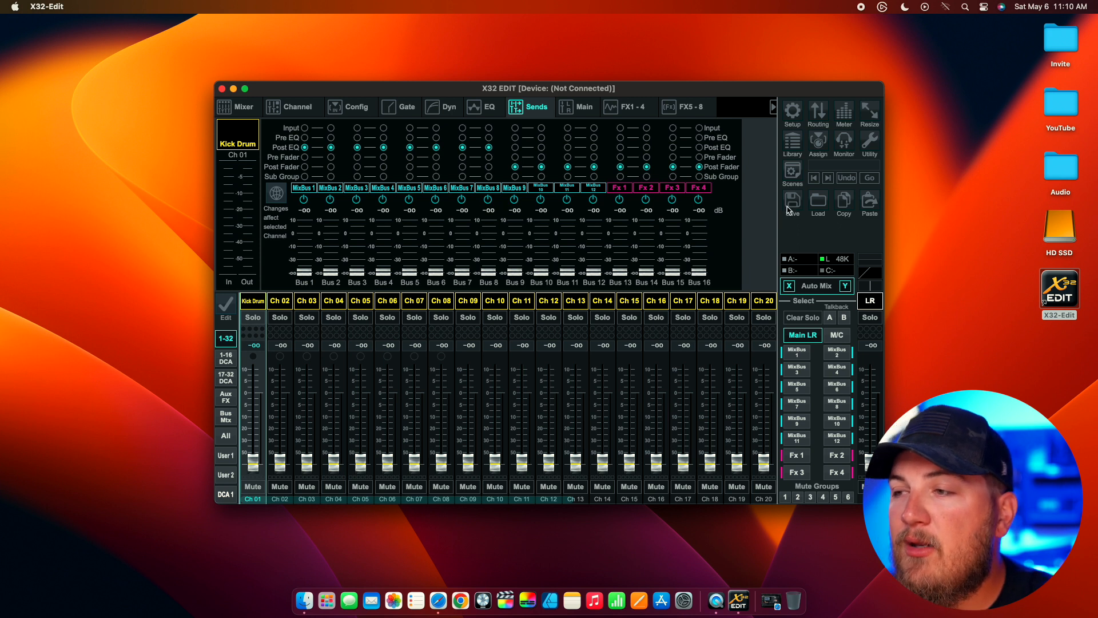
Choose Save as scene to open the save dialog, named 'scene' with only Sends ticked
left_click(793, 208)
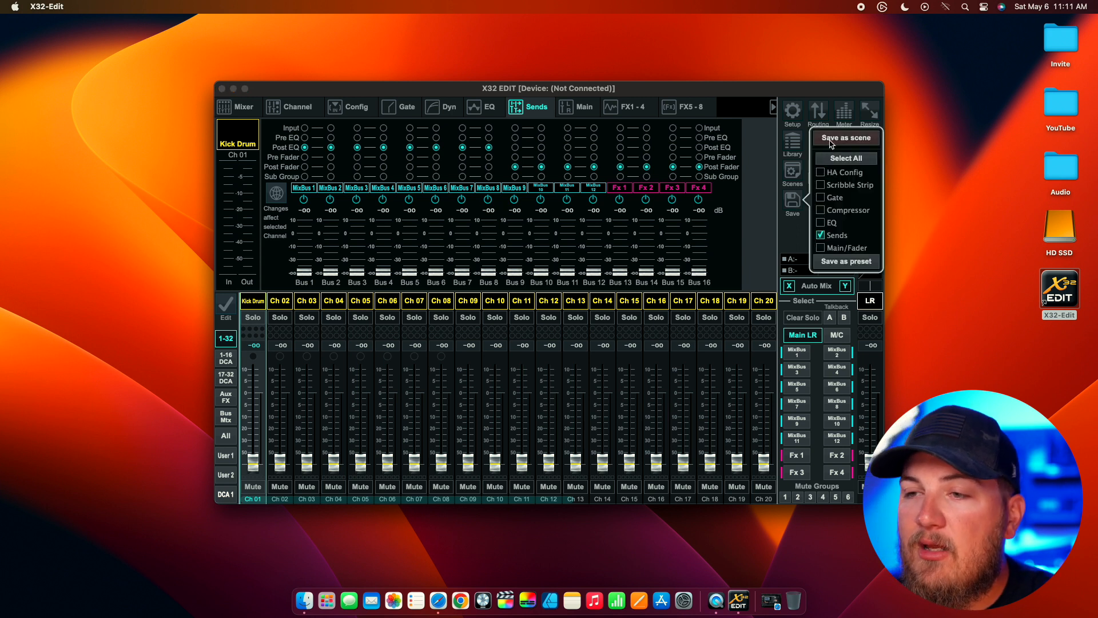
left_click(845, 137)
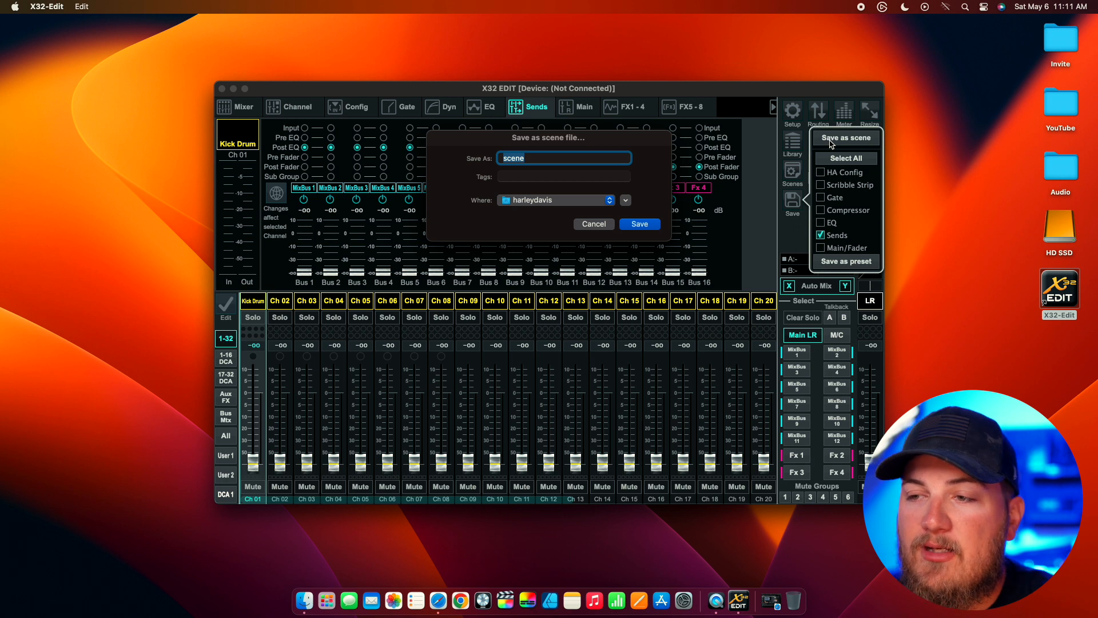